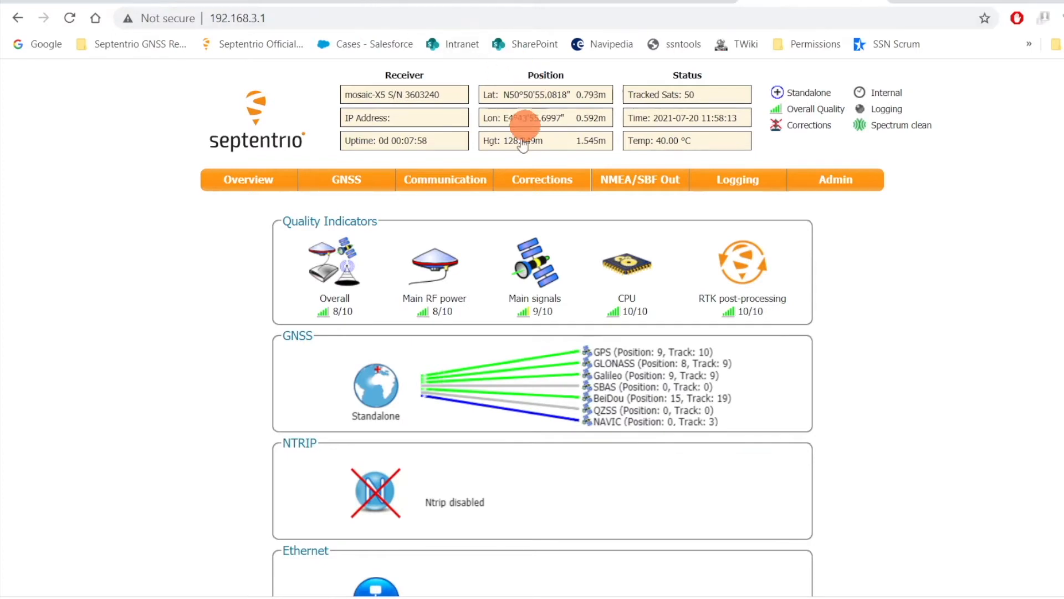
Go to the Communication > USB settings page of the receiver
{"action": "left_click", "coordinate": [444, 180]}
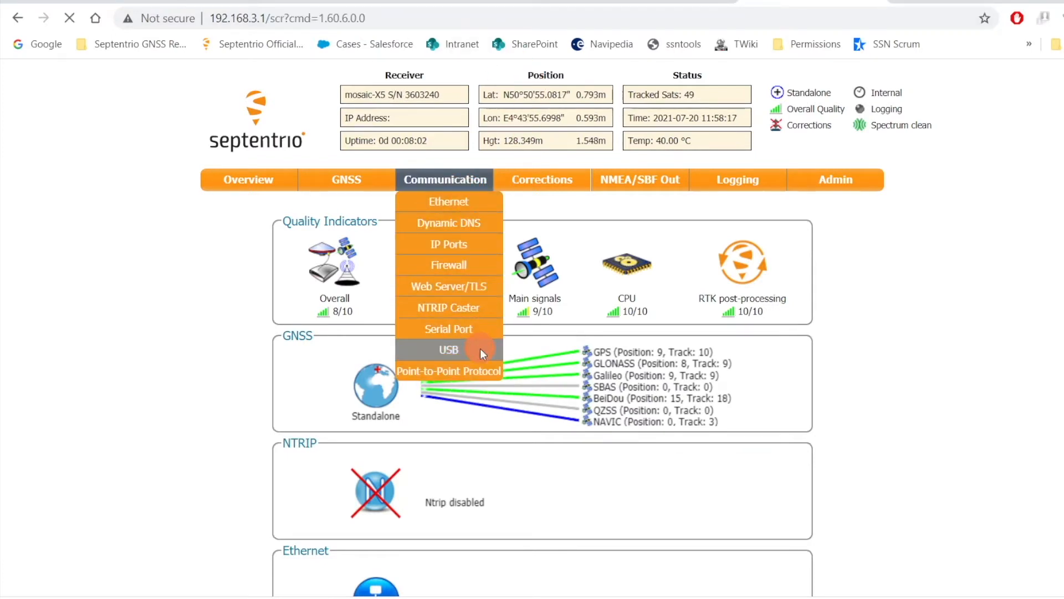
{"action": "left_click", "coordinate": [447, 349]}
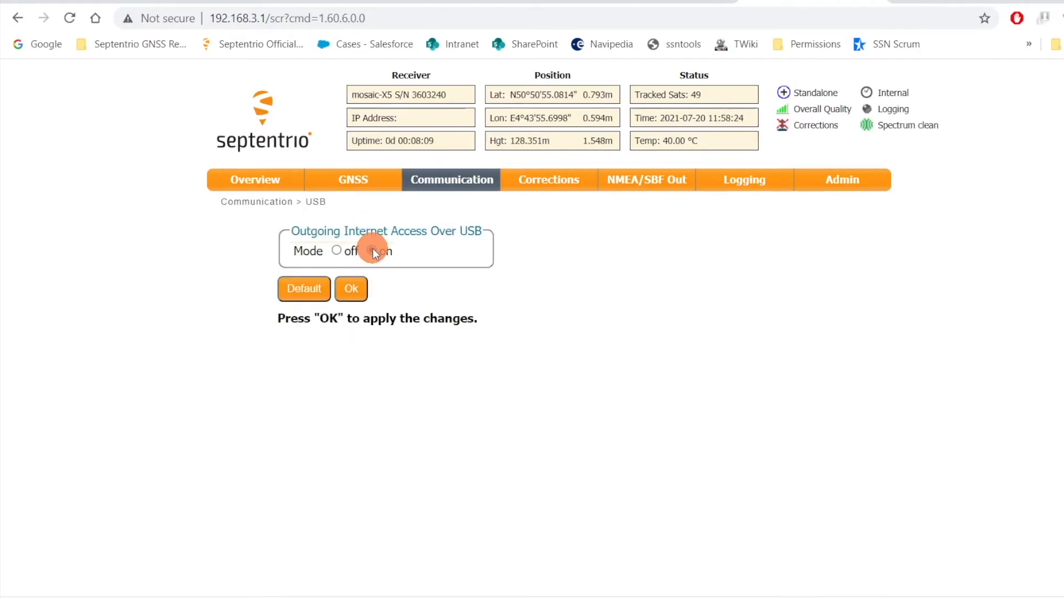
Set Outgoing Internet Access Over USB mode to 'on'
{"action": "left_click", "coordinate": [373, 251]}
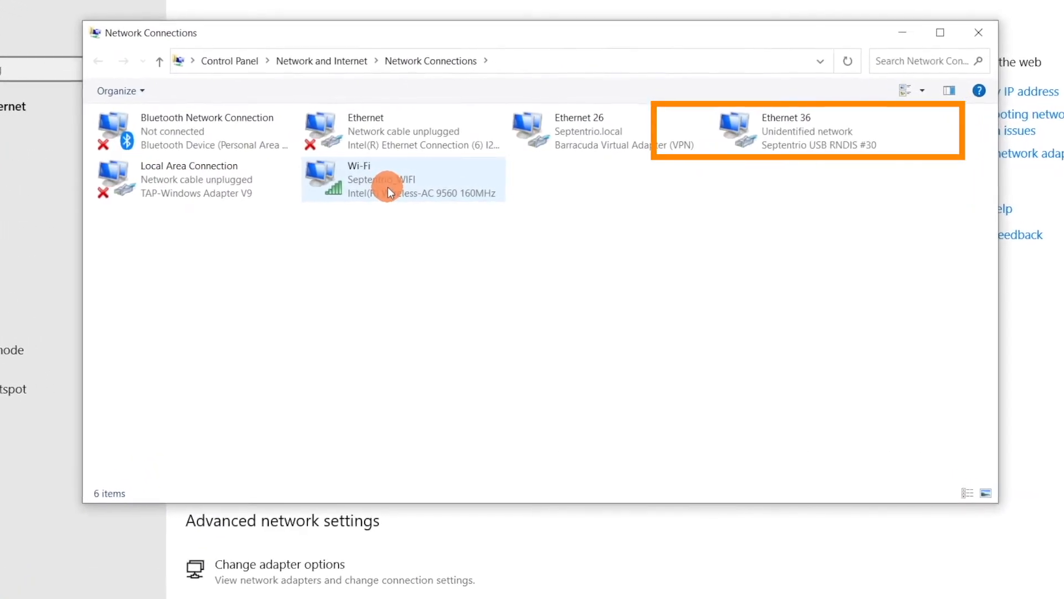
Show the Wi-Fi connection's Sharing properties
{"action": "left_click", "coordinate": [381, 180]}
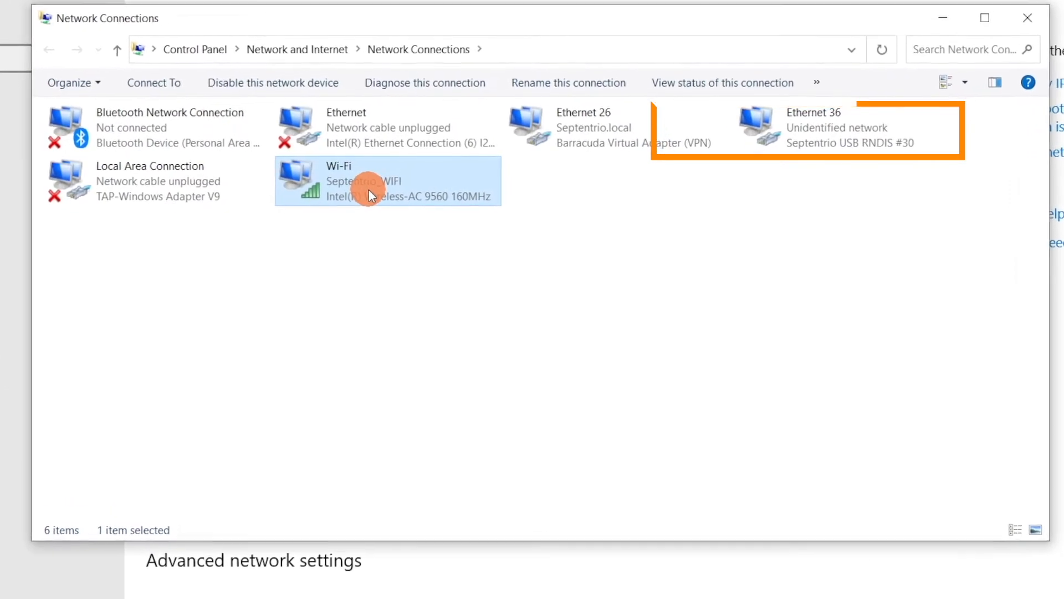
{"action": "right_click", "coordinate": [387, 179]}
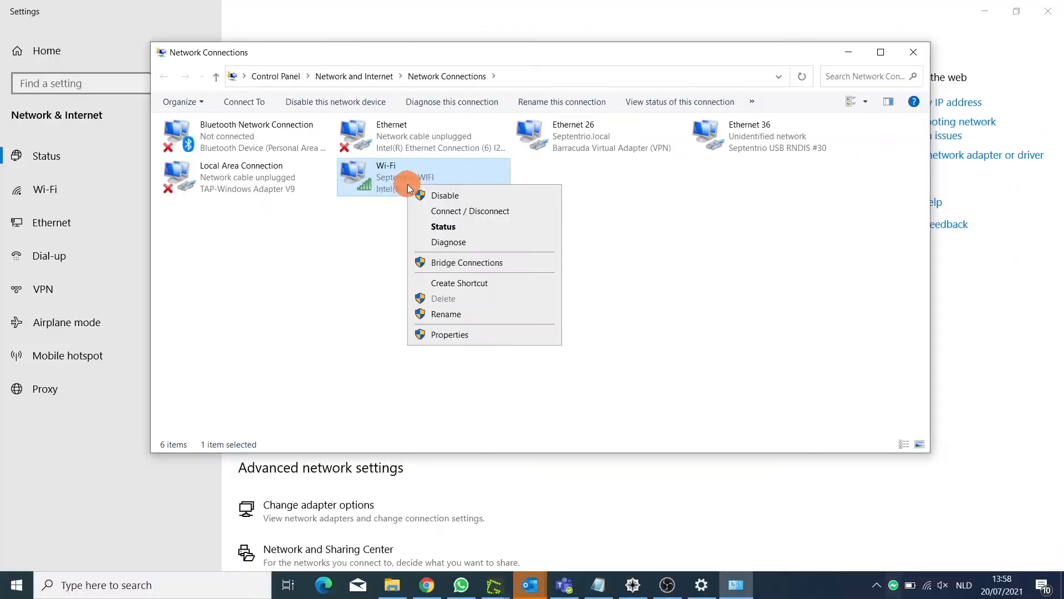
{"action": "left_click", "coordinate": [449, 333]}
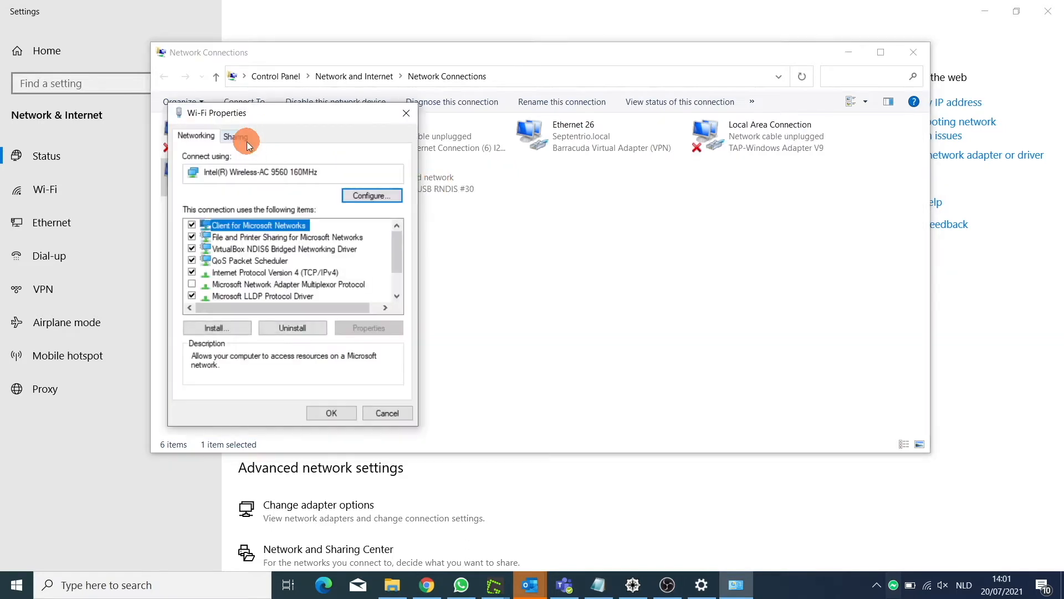
{"action": "left_click", "coordinate": [235, 135]}
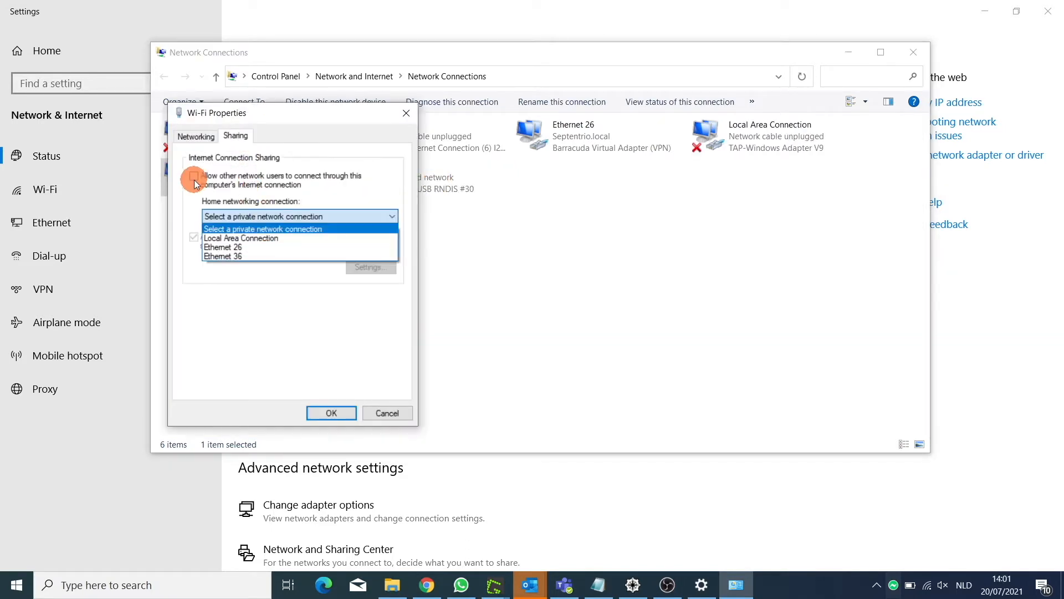
Allow other network users to connect through Wi-Fi, with Ethernet 36 as home network
{"action": "left_click", "coordinate": [193, 177]}
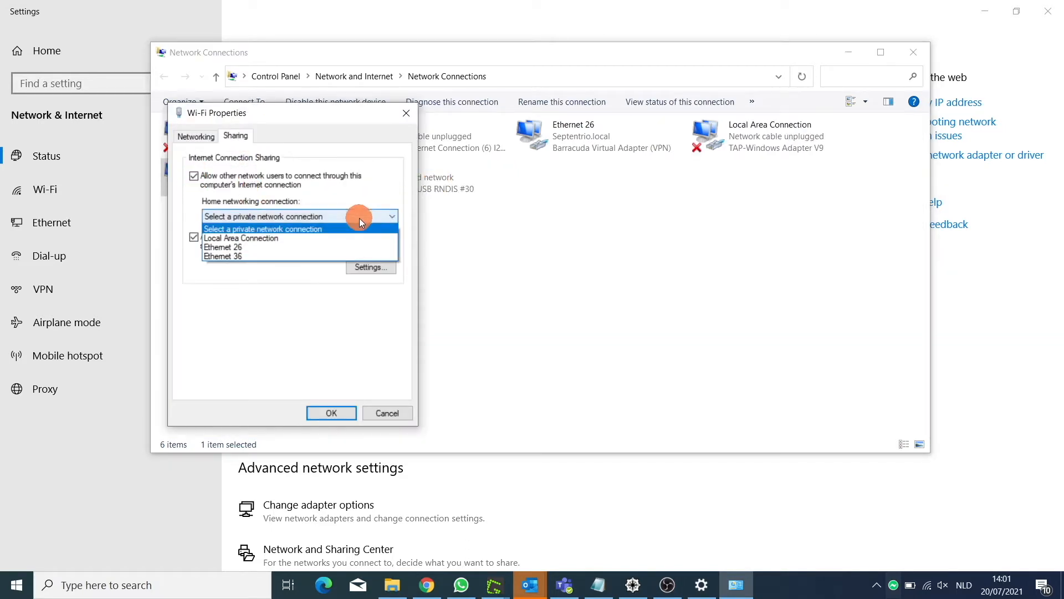
{"action": "left_click", "coordinate": [223, 256]}
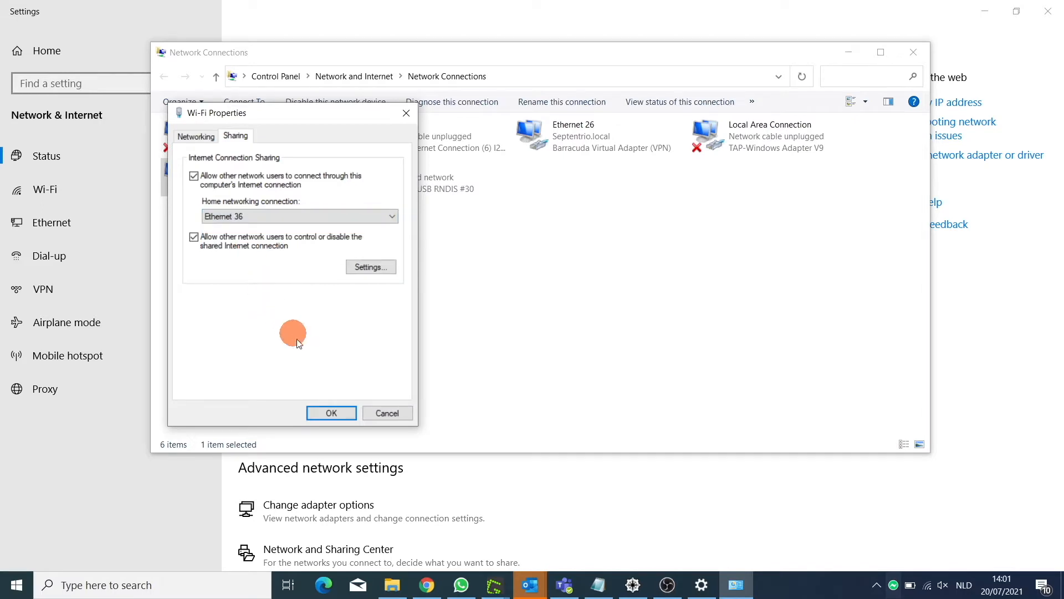
{"action": "left_click", "coordinate": [330, 413]}
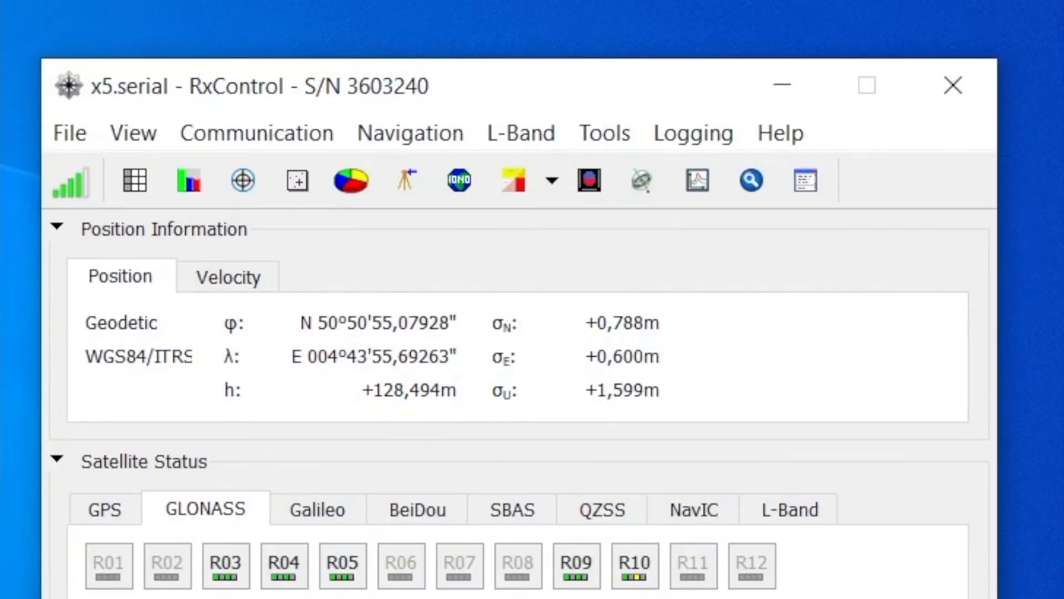
{"action": "mouse_move", "coordinate": [675, 244]}
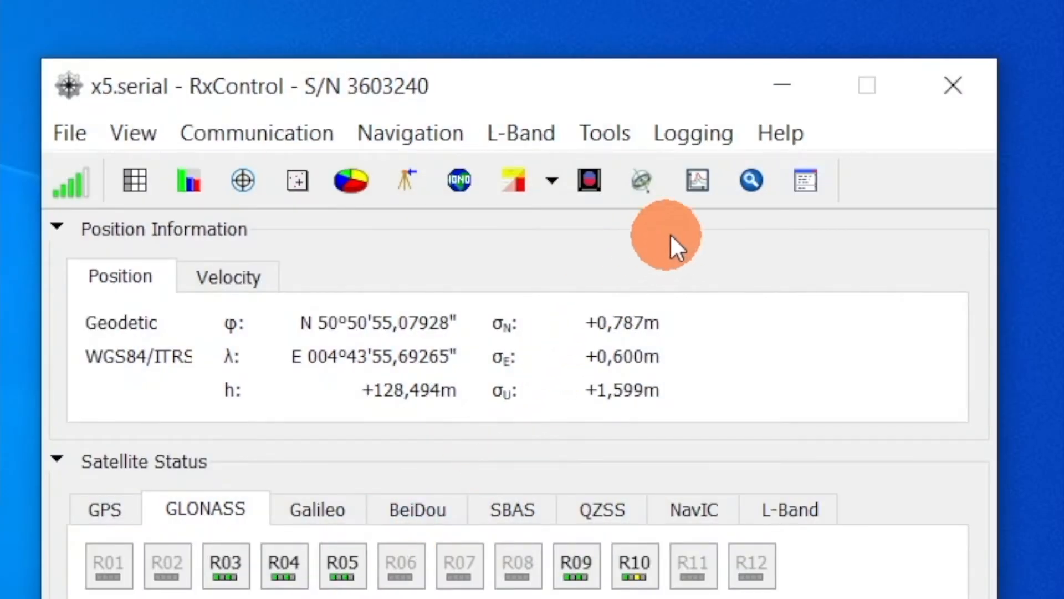
{"action": "mouse_move", "coordinate": [804, 180]}
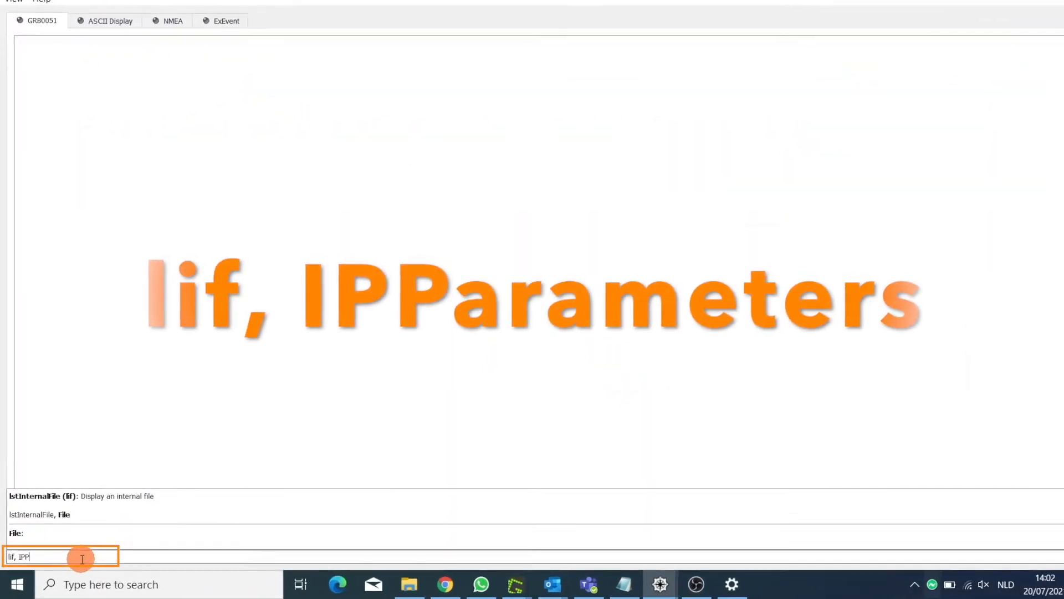
Enter the 'lif, IPParameters' command in the Expert Console to read the IP address
{"action": "type", "text": "arame"}
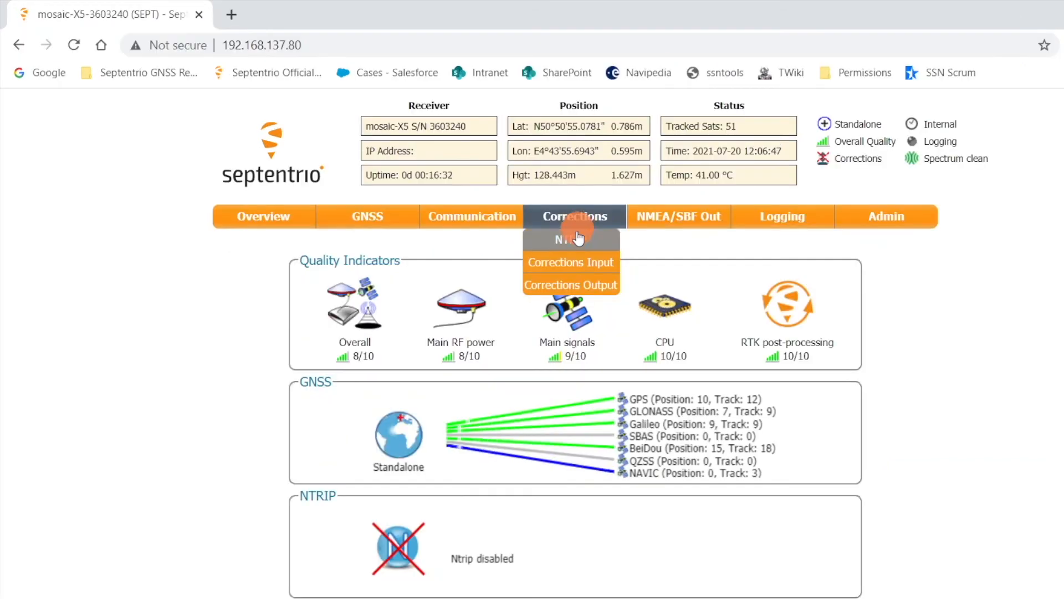
Create an NTRIP client on mount point FLEPOSVRS32GREC and apply it for RTK Fixed
{"action": "left_click", "coordinate": [566, 240]}
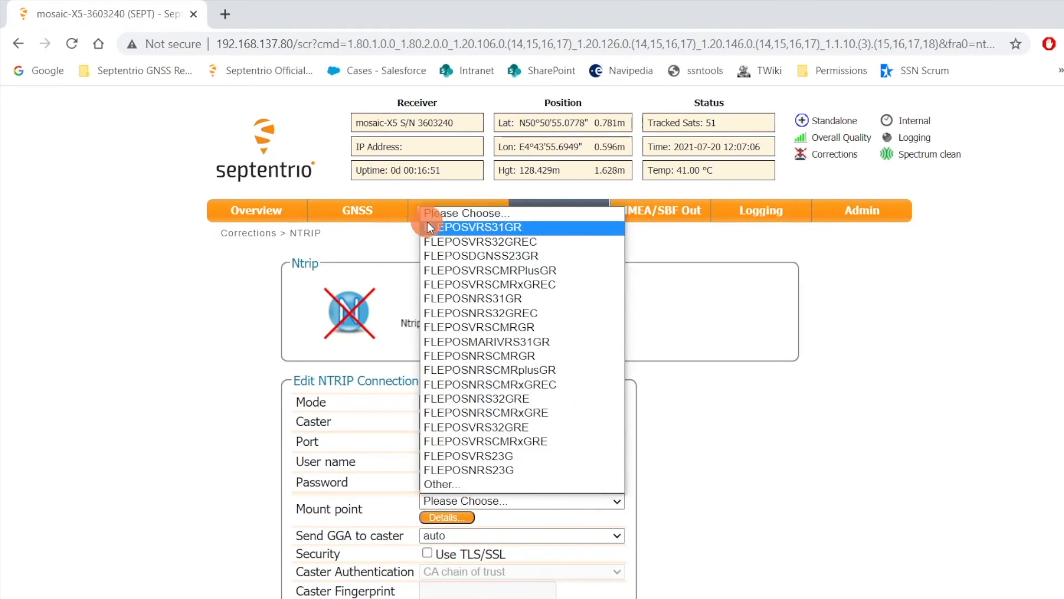
{"action": "left_click", "coordinate": [480, 241]}
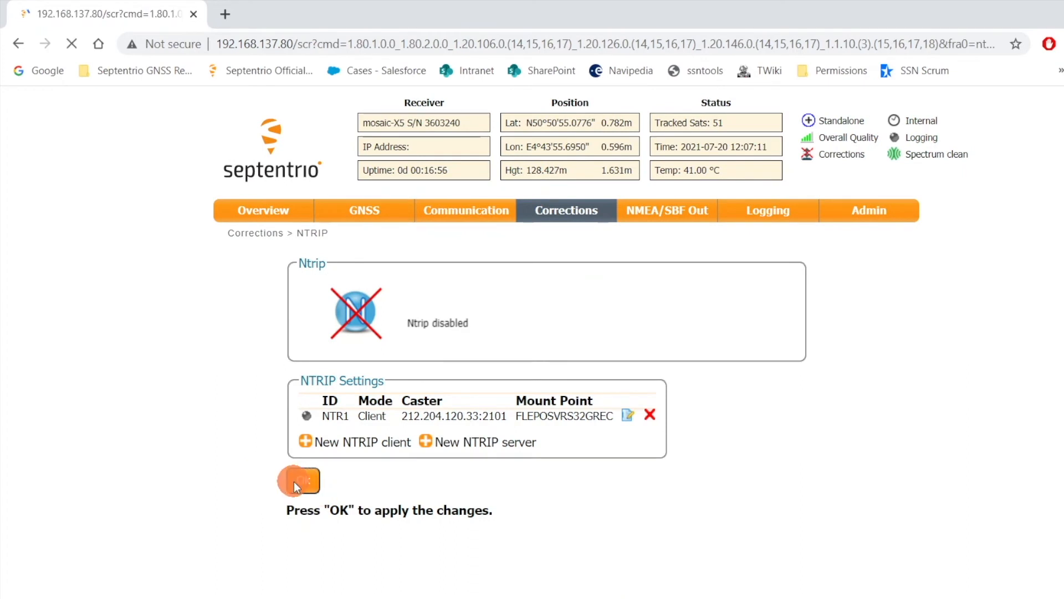
{"action": "left_click", "coordinate": [298, 479]}
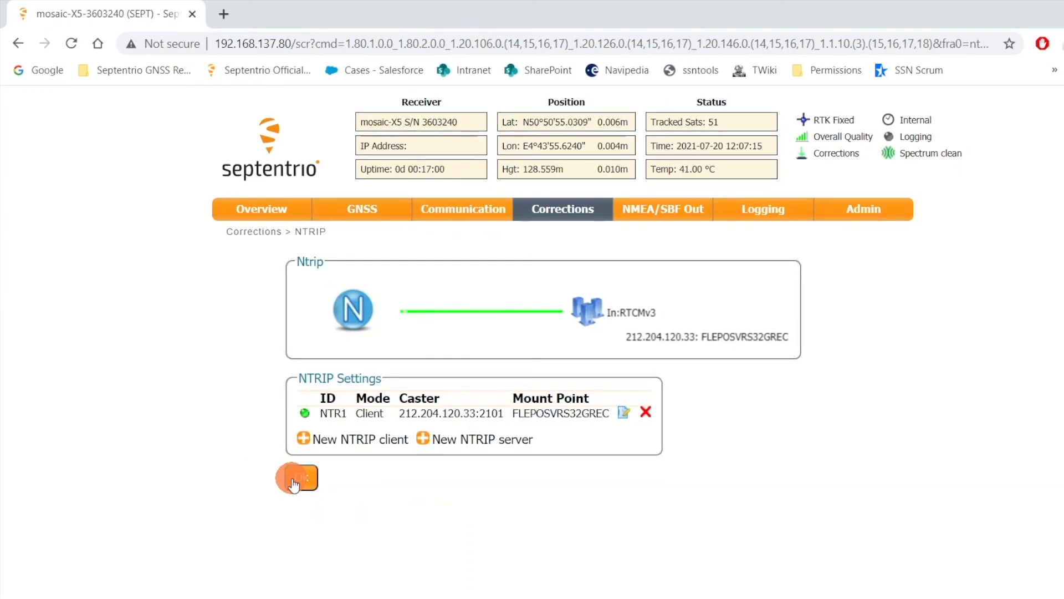